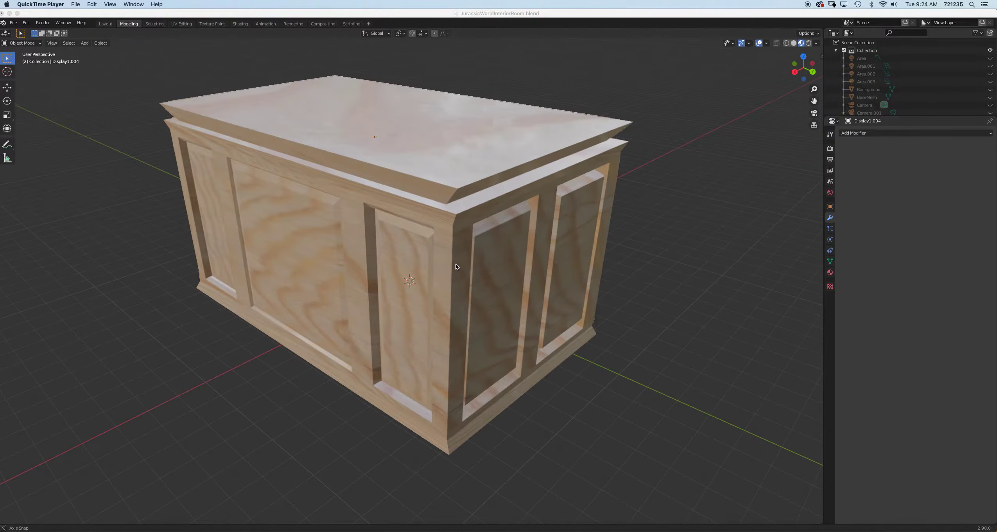
Inspect the cabinet's grain from the front and move into the UV Editing workspace.
left_click_drag(457, 267, 465, 258)
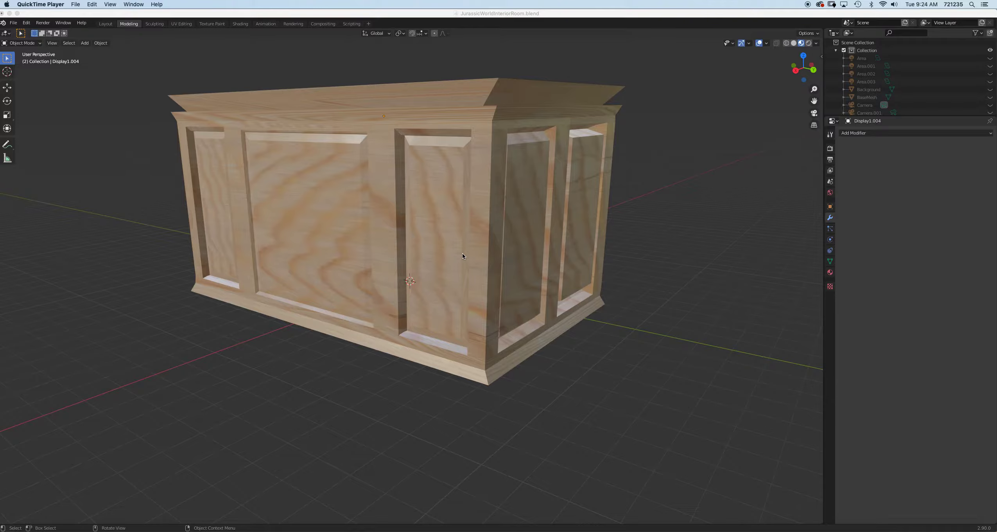
left_click_drag(463, 255, 499, 230)
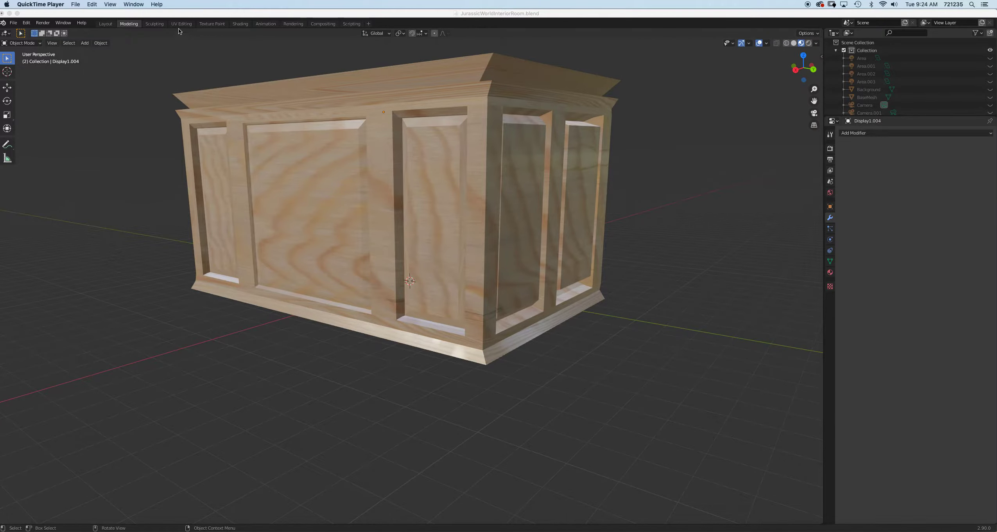
left_click(182, 23)
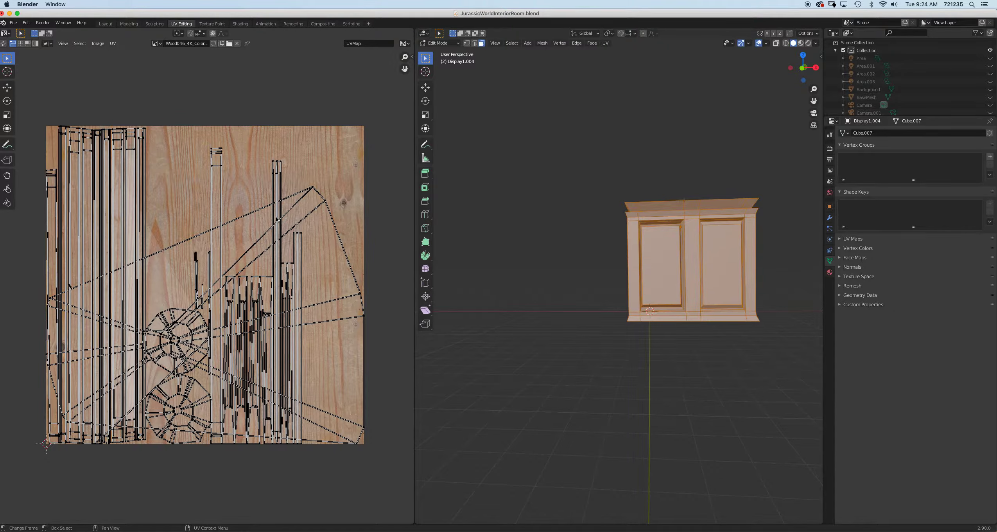
mouse_move(237, 234)
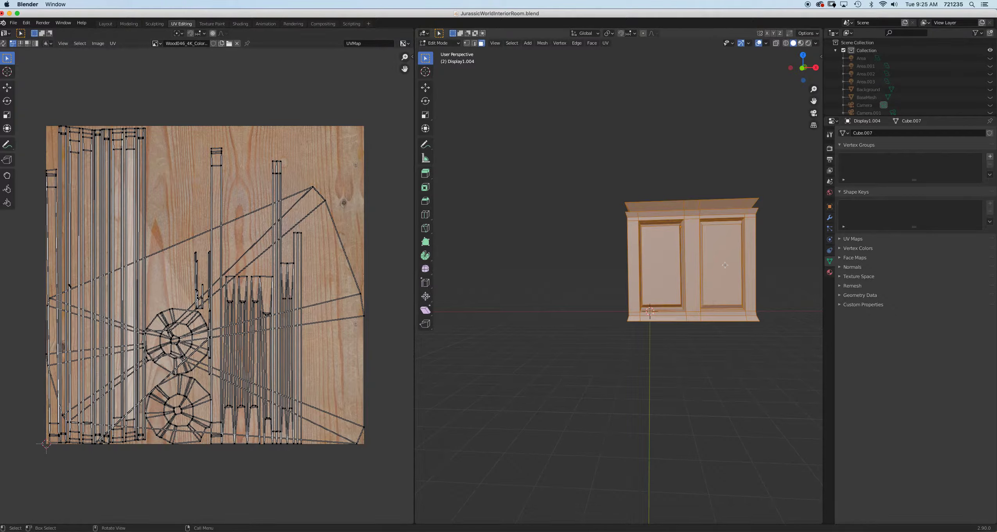
mouse_move(615, 271)
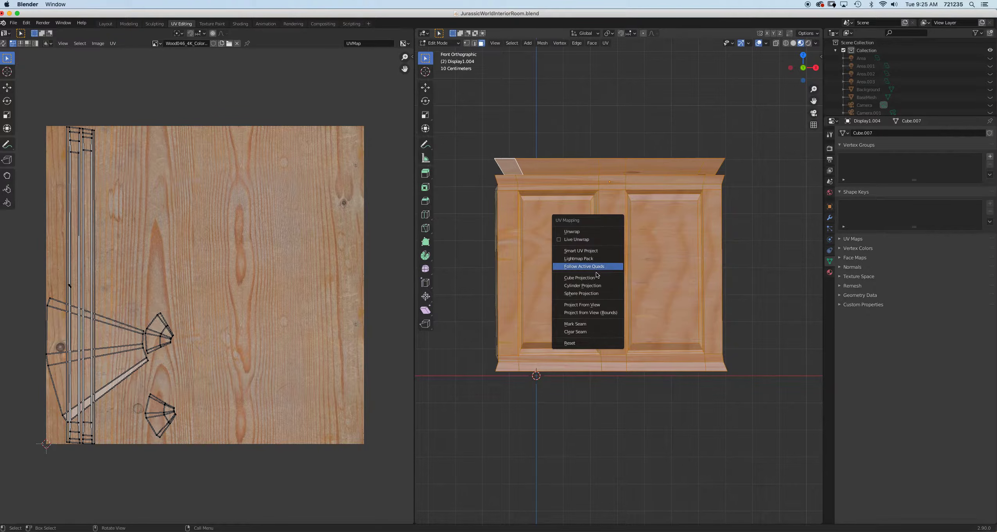
mouse_move(588, 304)
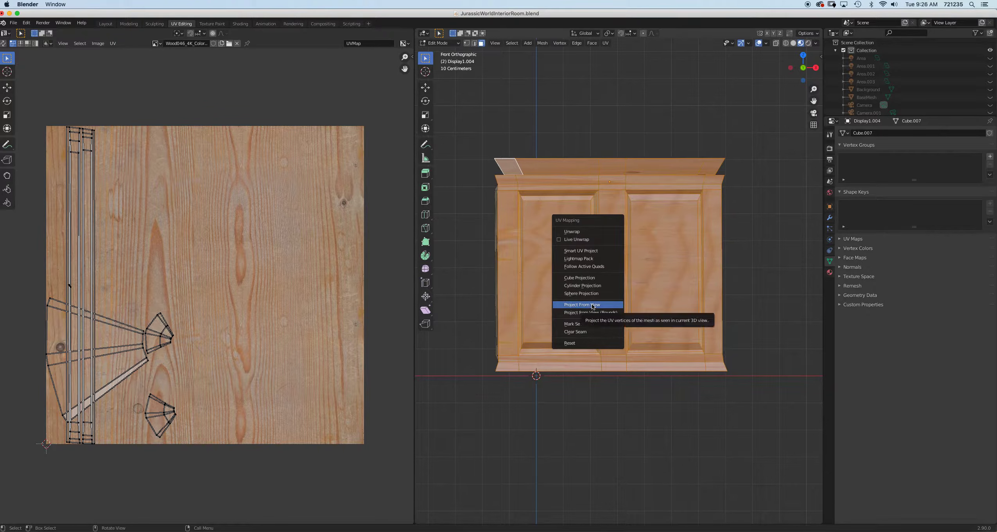
Apply Project From View to the front faces so the grain runs straight up the body.
left_click(580, 305)
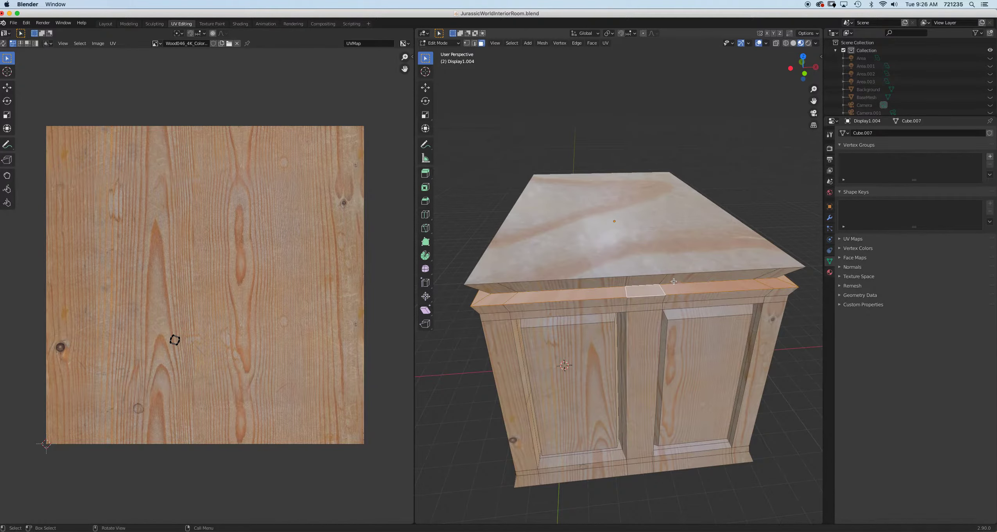
Project the top rim from the top view and scale its UV island up across the wood image.
key("KP_7")
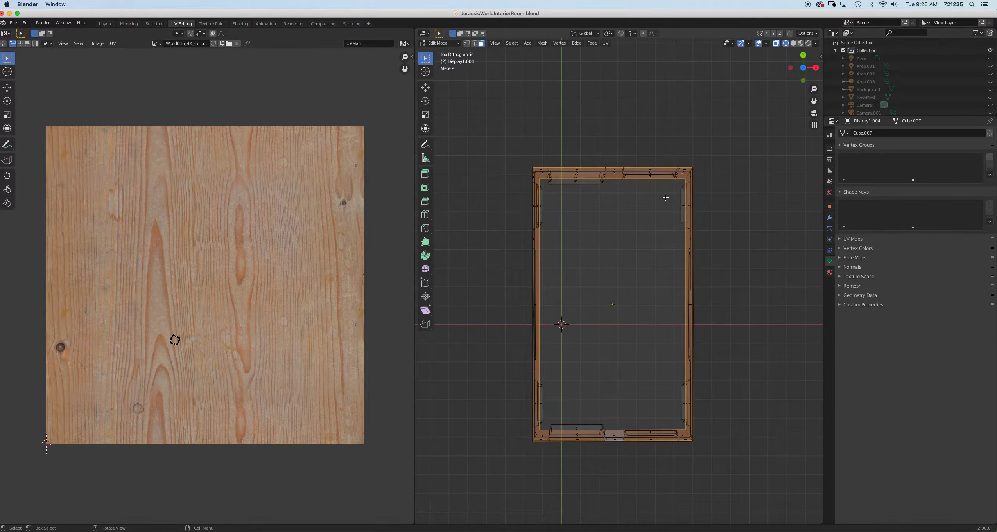
mouse_move(562, 175)
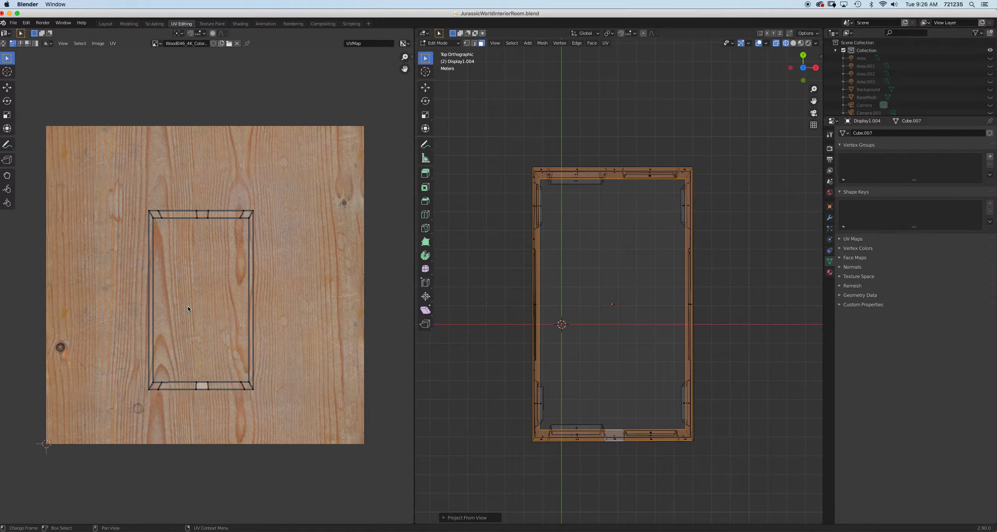
key("s")
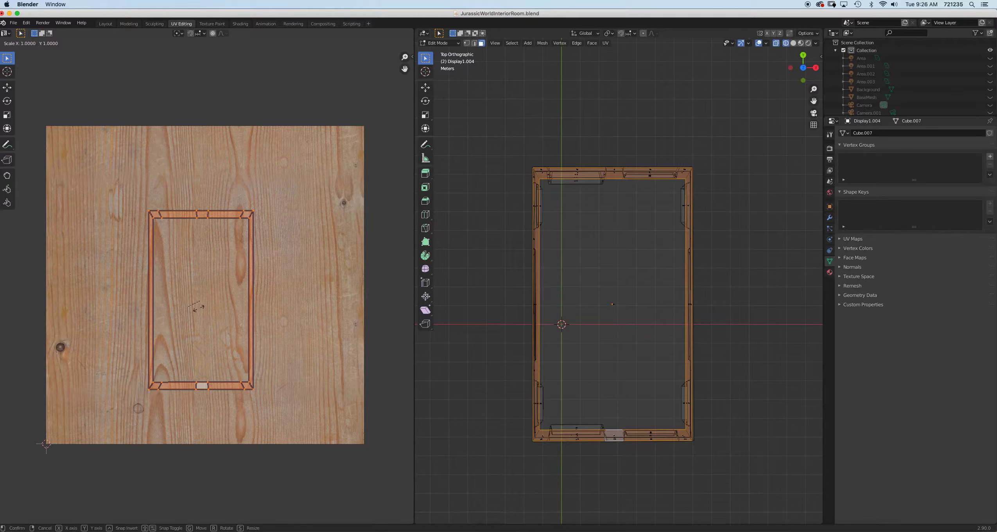
left_click_drag(204, 305, 223, 316)
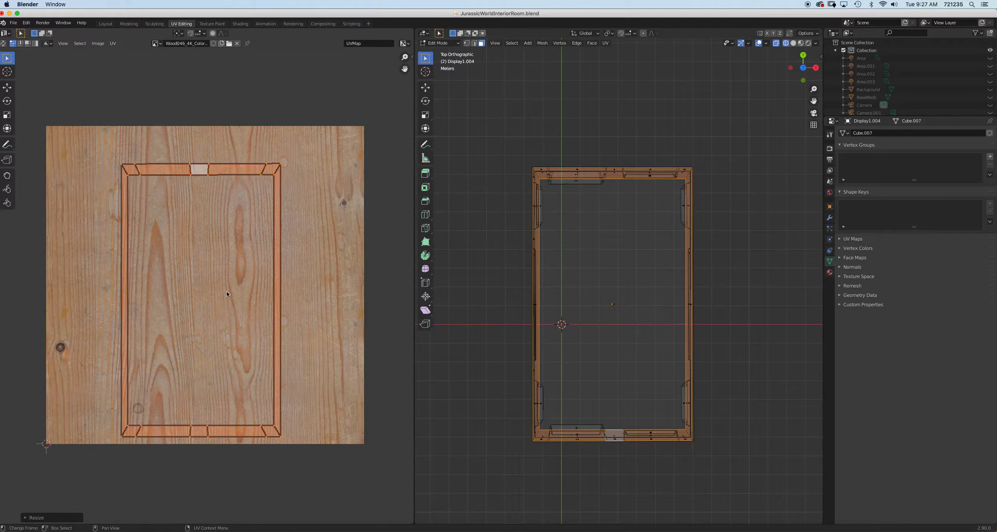
mouse_move(240, 285)
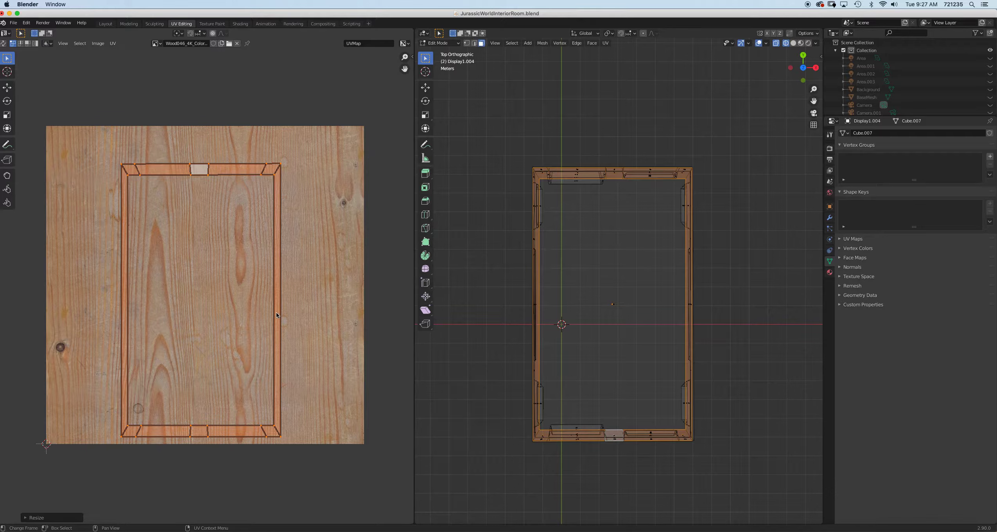
mouse_move(208, 177)
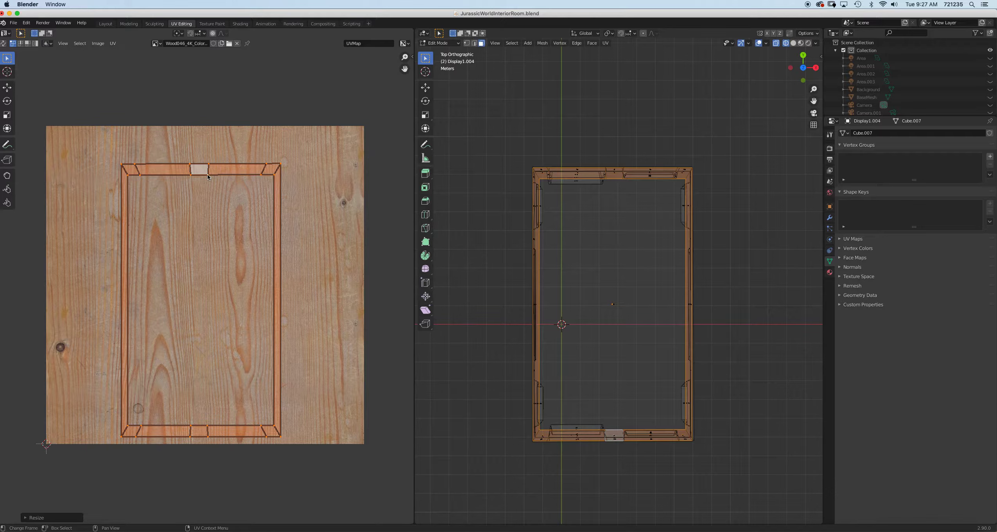
mouse_move(132, 175)
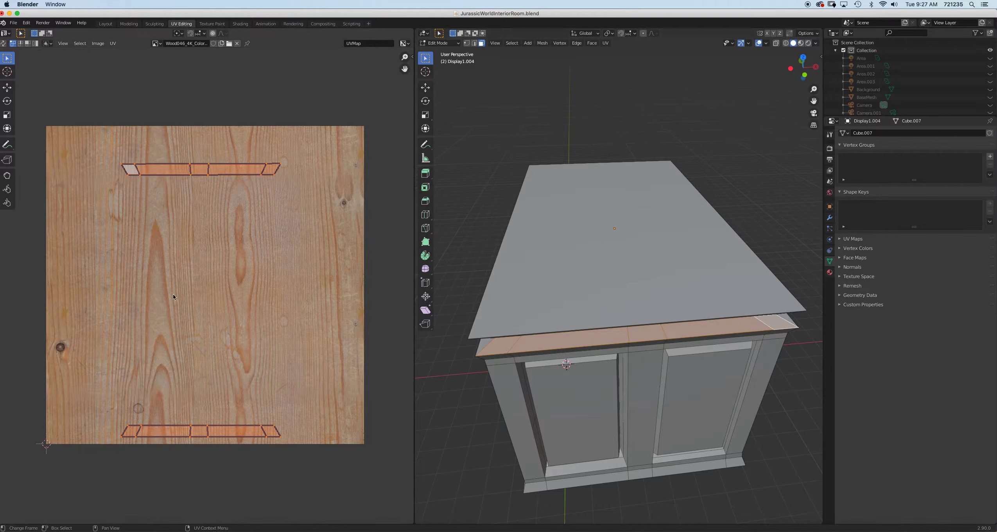
mouse_move(212, 254)
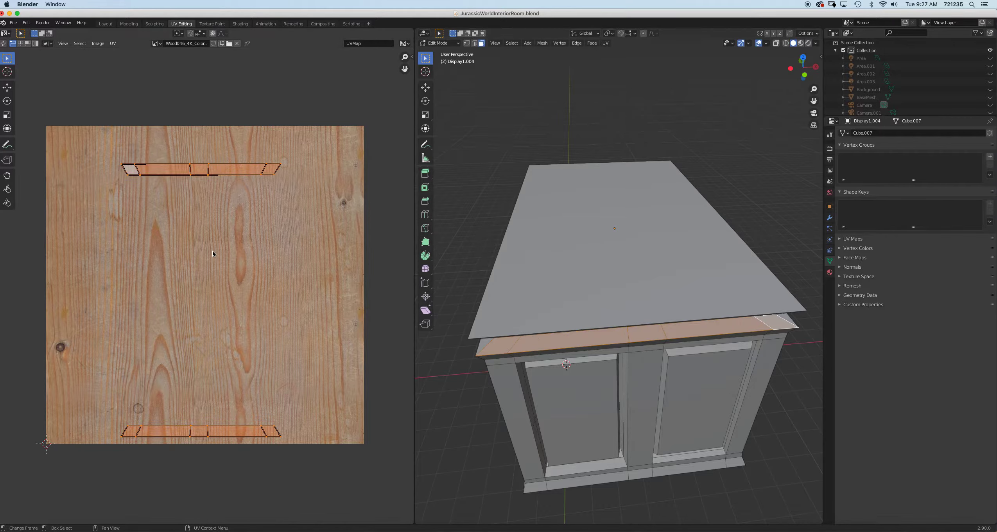
Rotate the trim strips' UV islands 90° so grain runs along their length.
key("r")
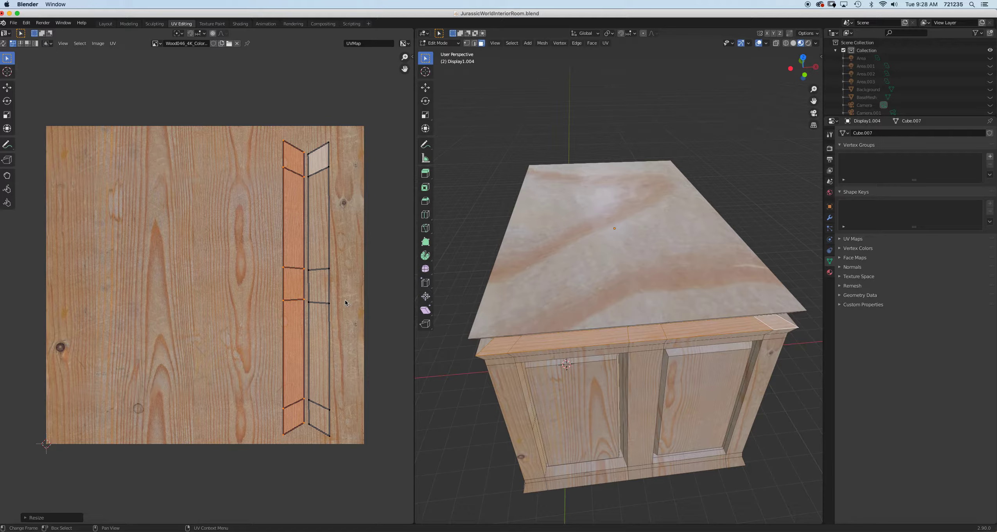
mouse_move(377, 349)
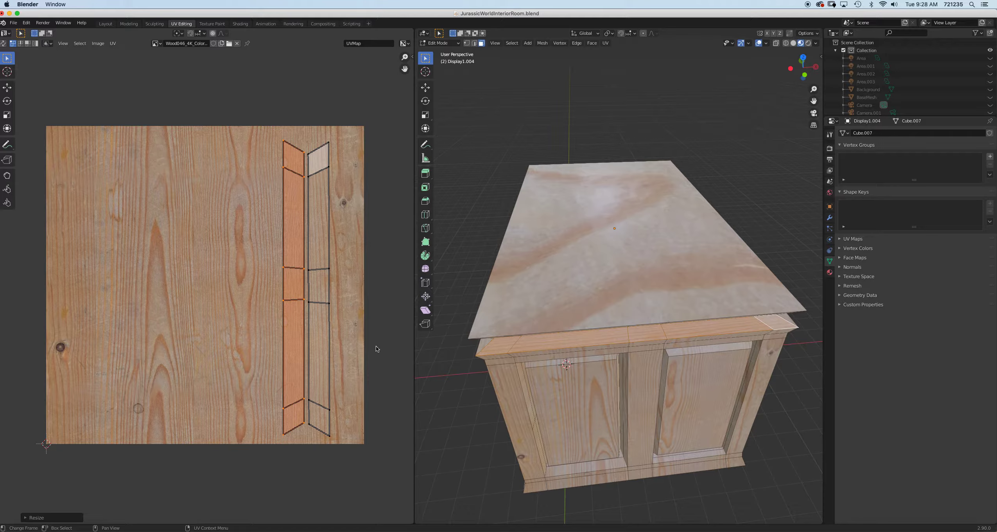
mouse_move(348, 379)
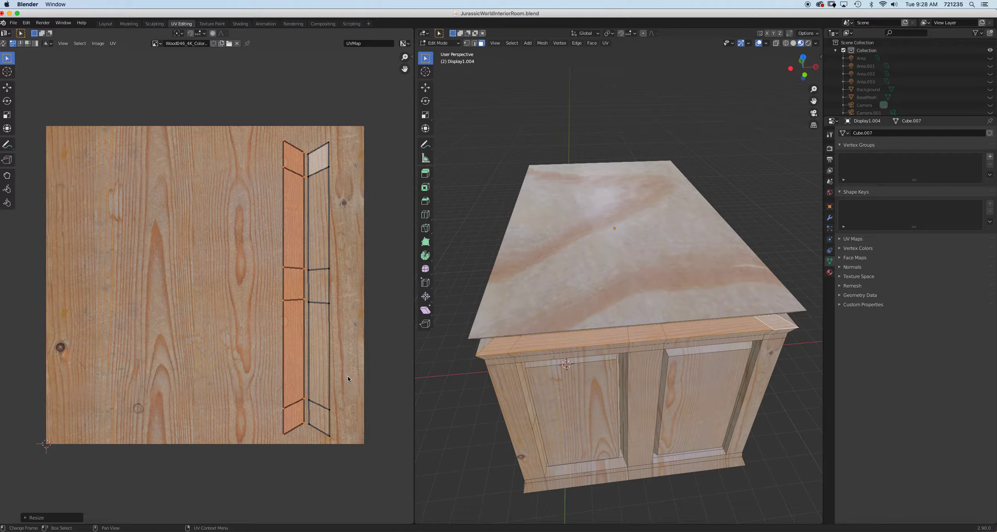
mouse_move(288, 362)
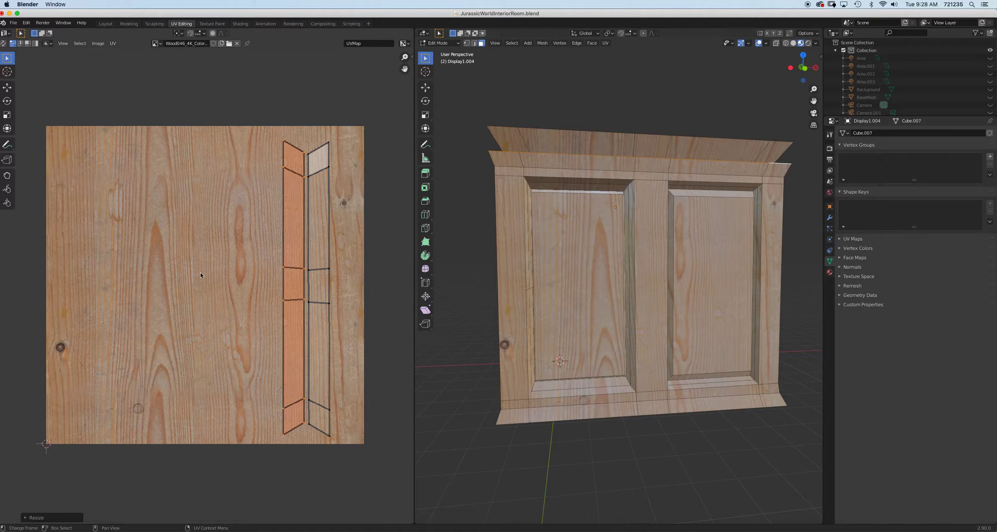
mouse_move(217, 298)
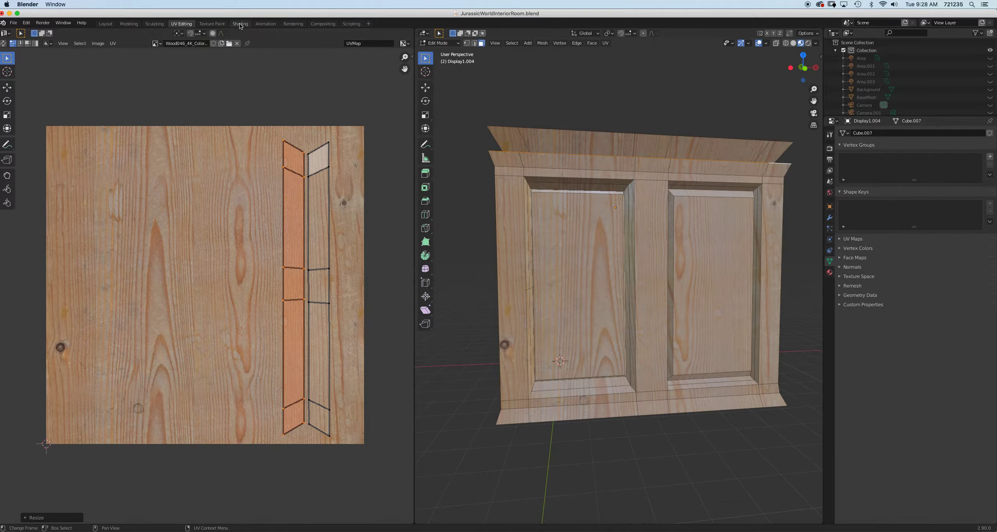
Move to the Shading workspace to see the wood material's node network and preview.
left_click(240, 24)
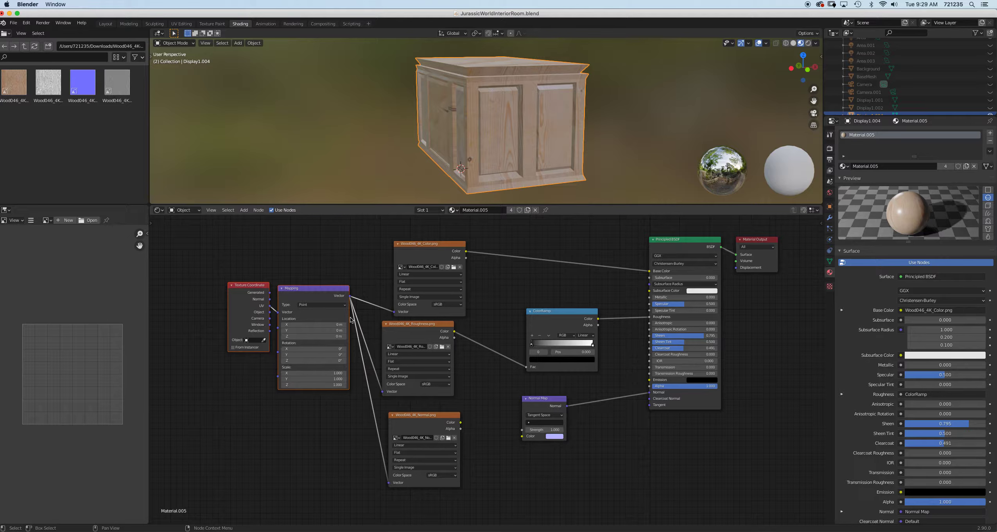
mouse_move(570, 203)
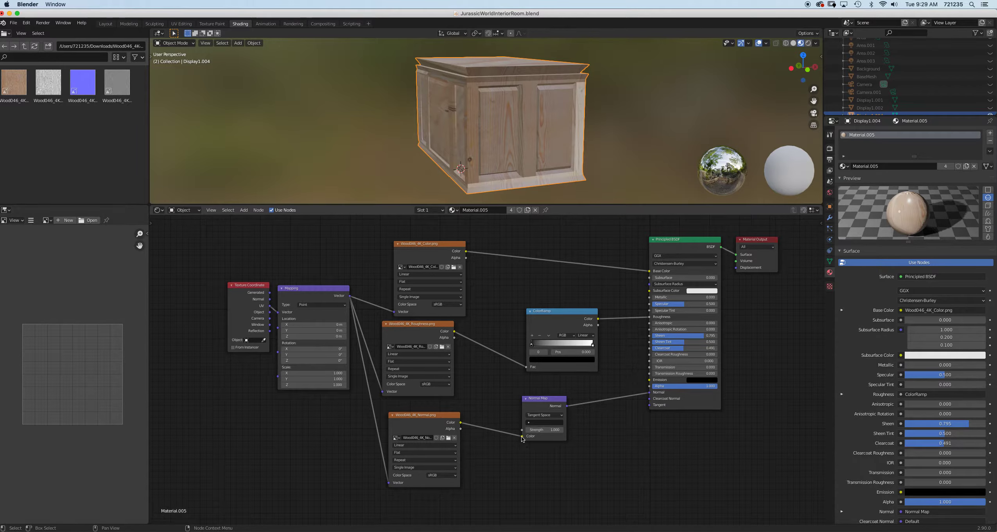
mouse_move(519, 439)
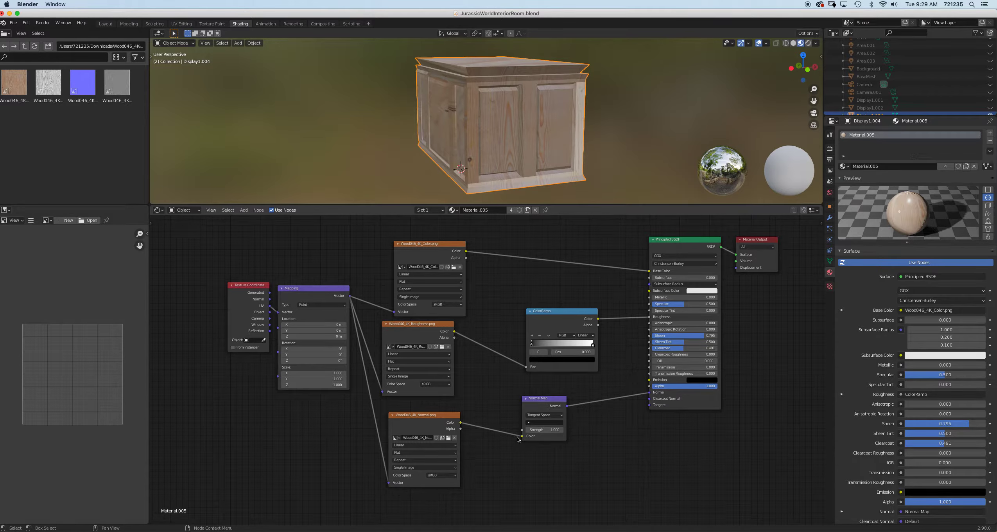
Set the texture image to Non-Color and raise the Normal Map strength, then return to UV Editing.
left_click(441, 475)
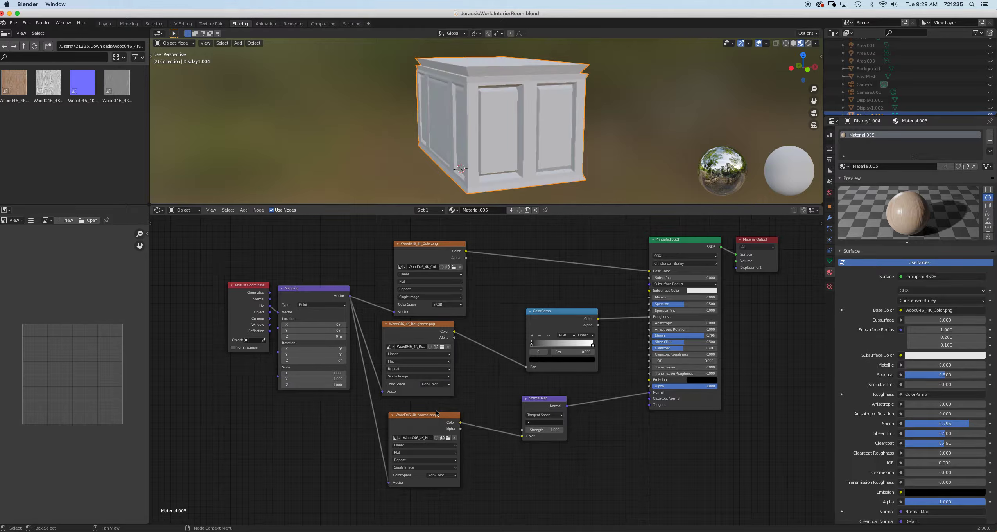
mouse_move(436, 412)
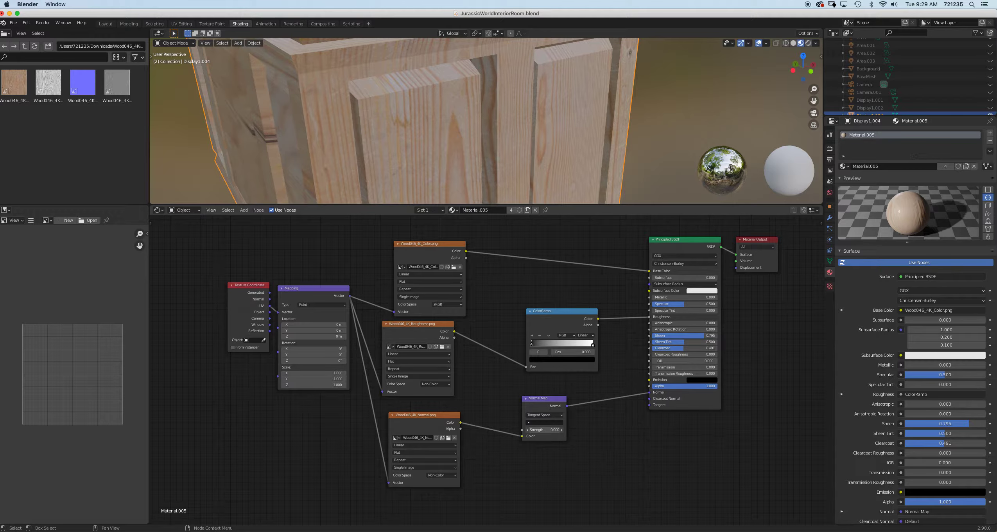
left_click(547, 428)
type("2.500")
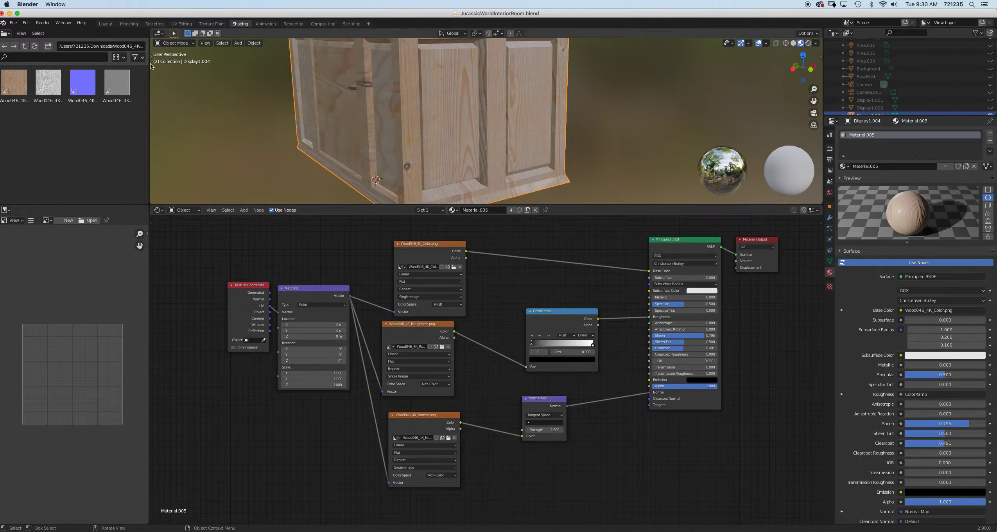
left_click(182, 24)
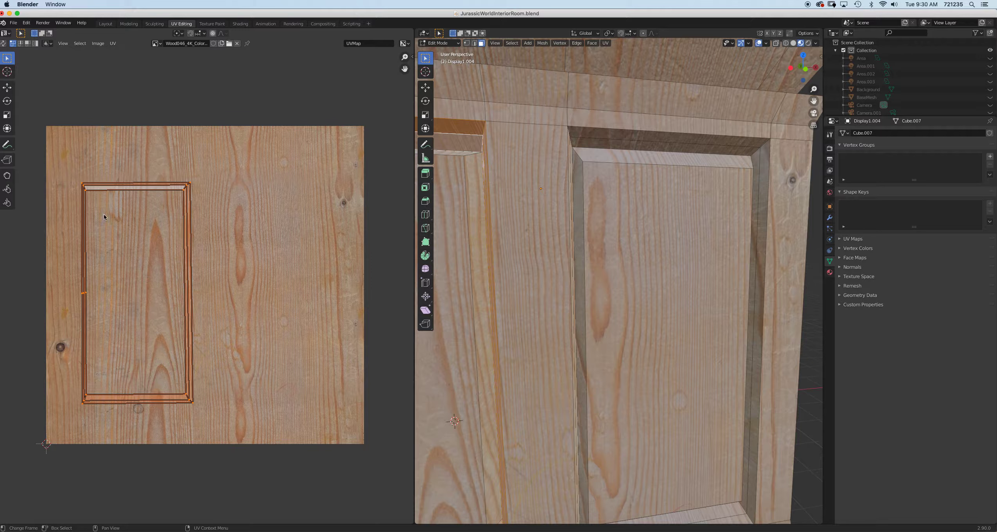
mouse_move(90, 248)
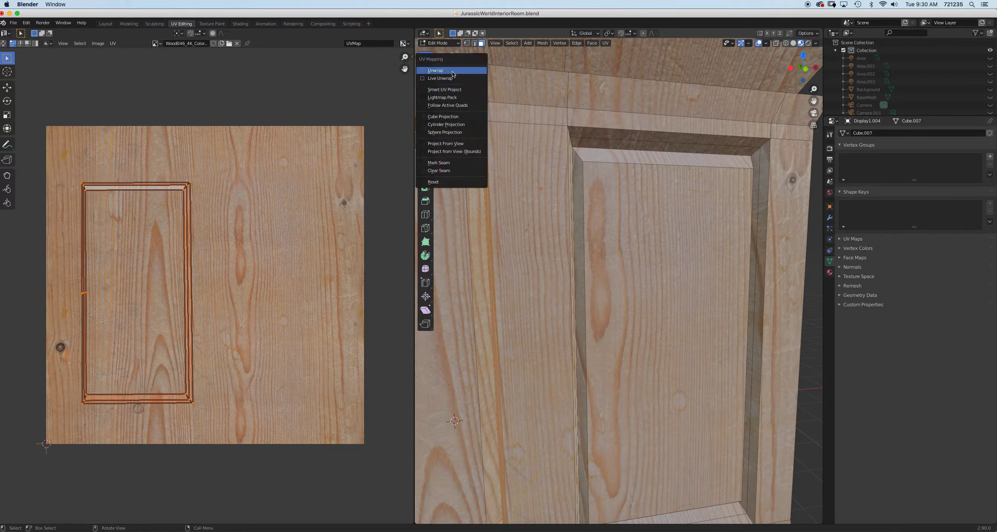
Unwrap the selected door panel faces to recalculate their UVs.
left_click(436, 70)
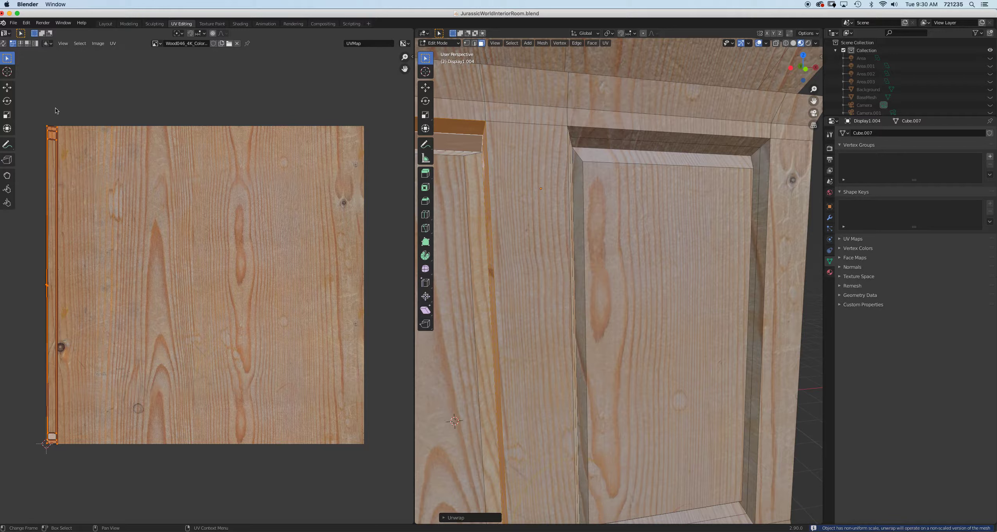
mouse_move(62, 399)
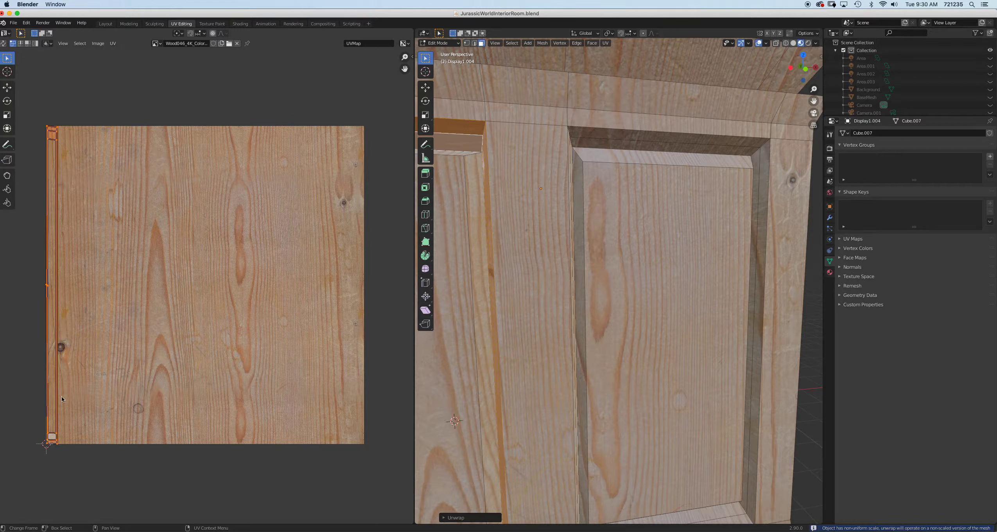
mouse_move(56, 199)
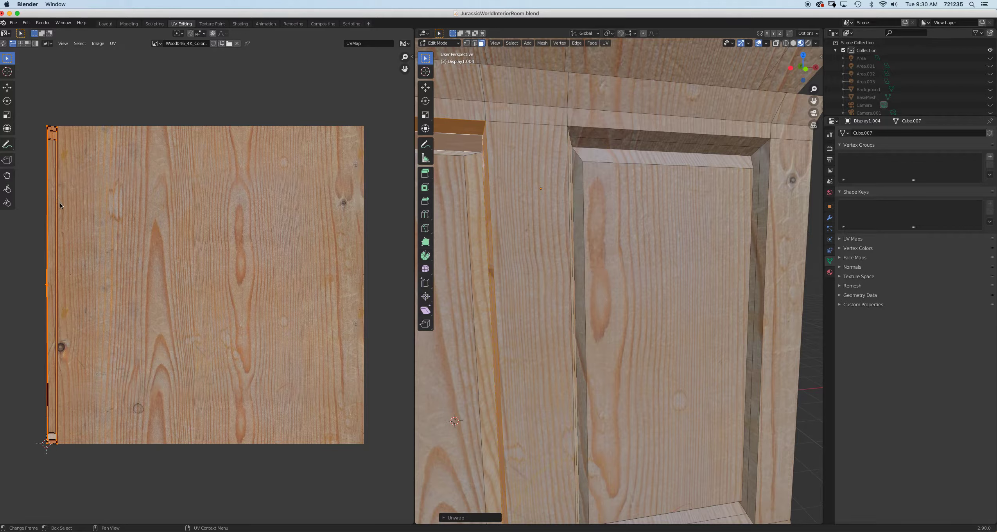
Project the front from view, turn the trim strip's UVs vertical onto the texture, and face the side.
key("g")
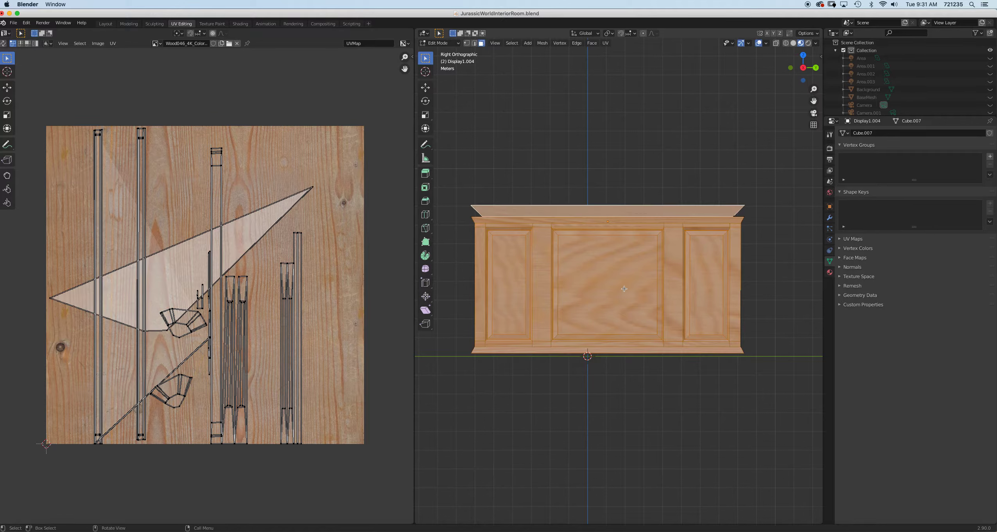
mouse_move(226, 278)
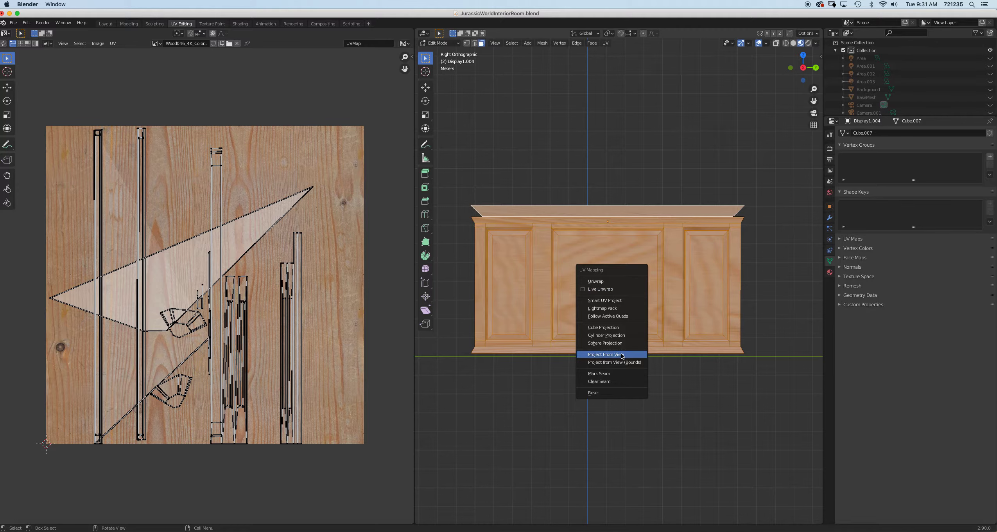
left_click(606, 354)
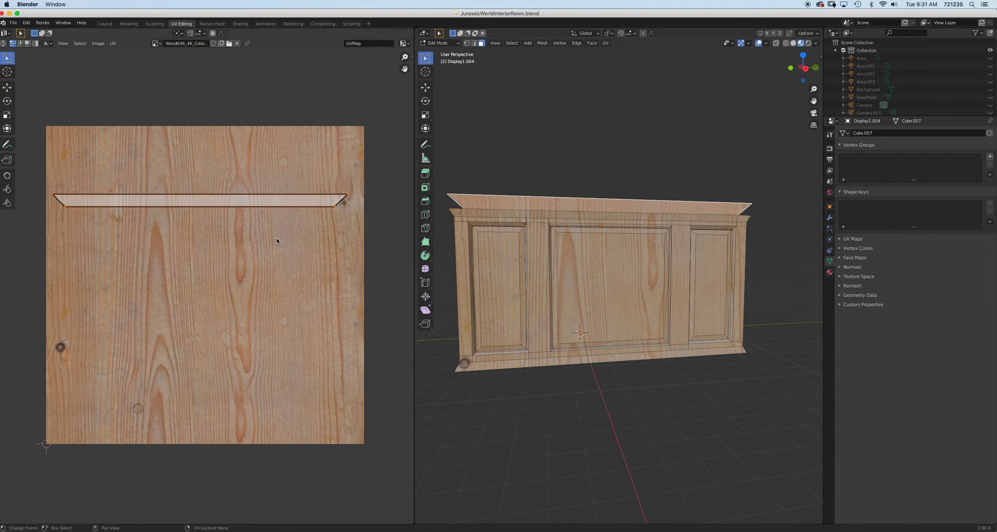
left_click_drag(343, 200, 203, 57)
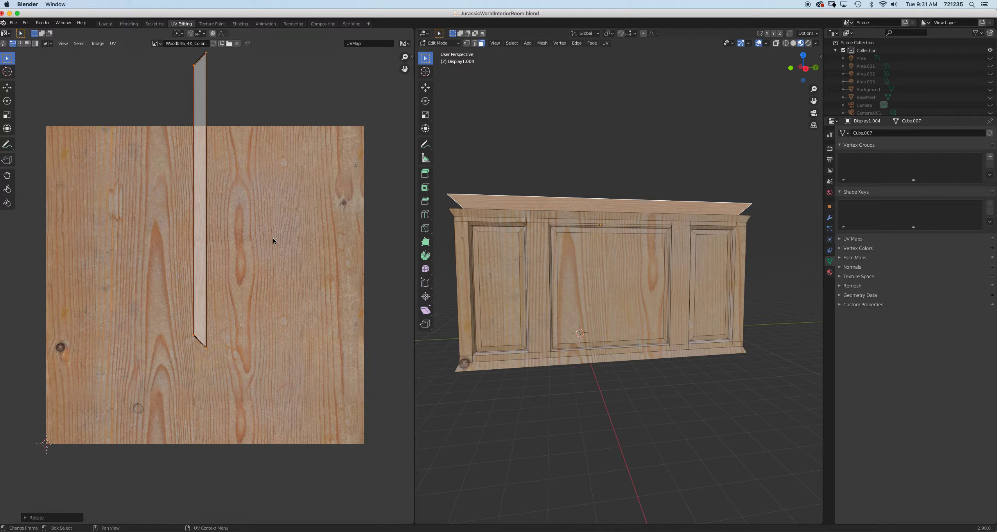
left_click_drag(203, 197, 293, 287)
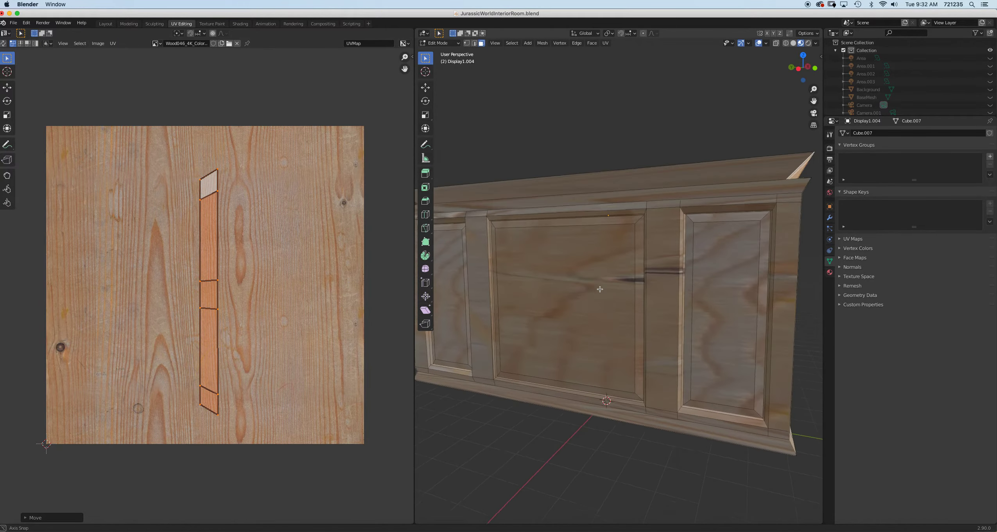
key("KP_3")
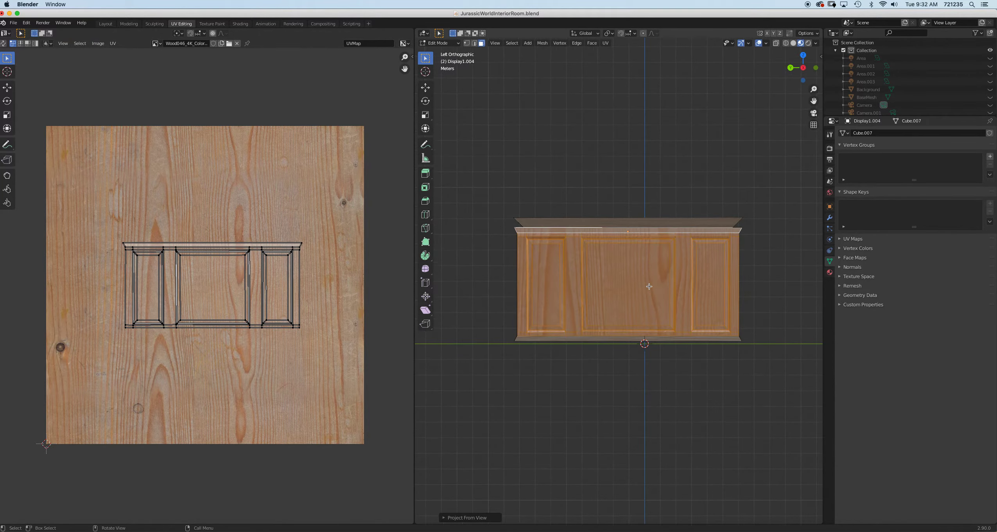
Toggle Live Unwrap and unwrap the cabinet top so its island fills the wood texture.
left_click_drag(626, 283, 700, 292)
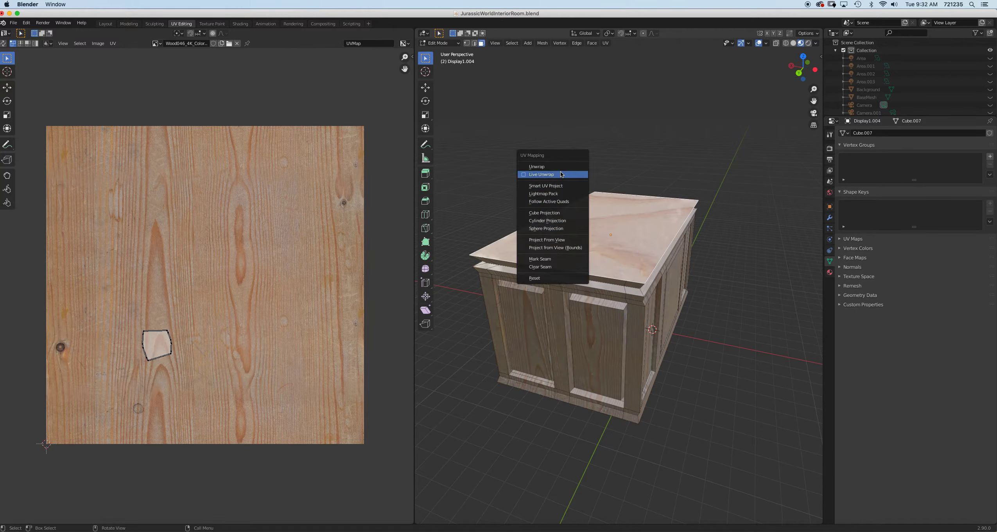
left_click(536, 166)
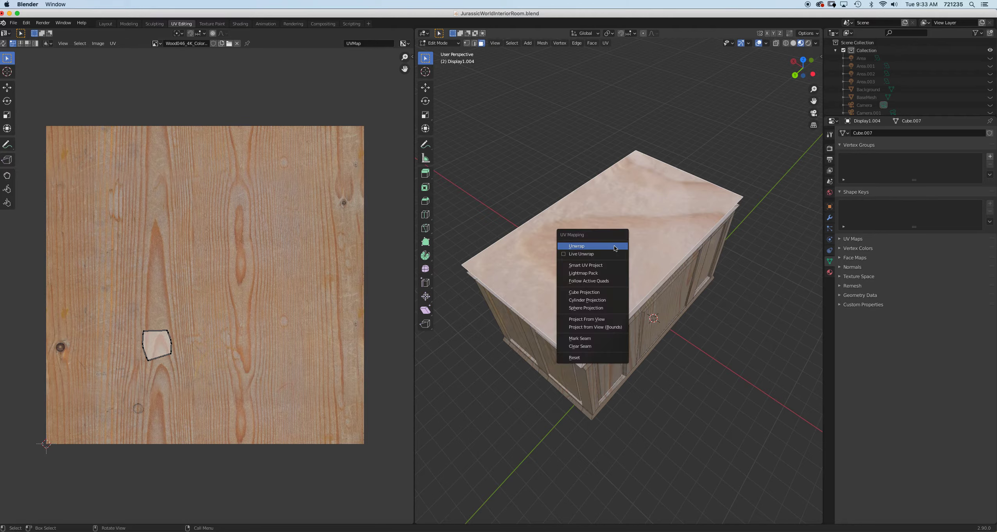
left_click(576, 246)
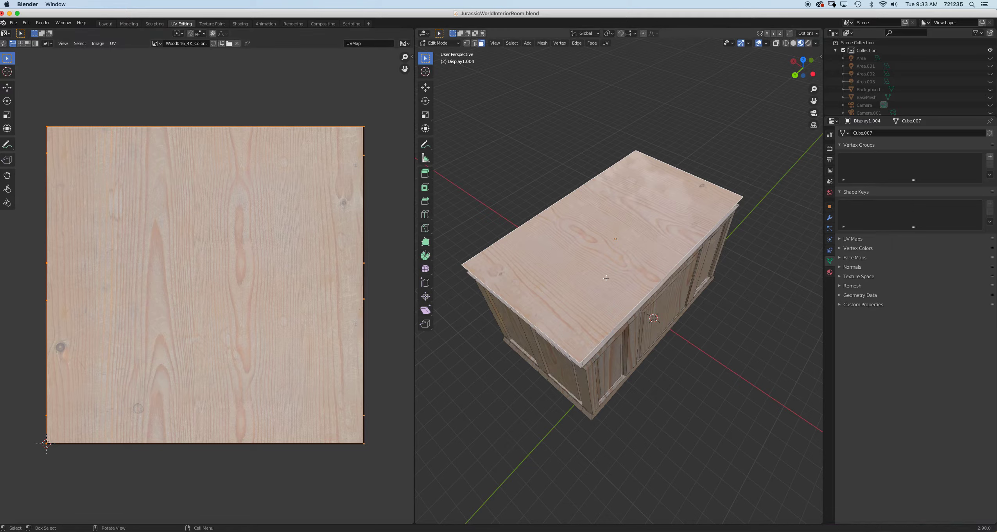
mouse_move(540, 277)
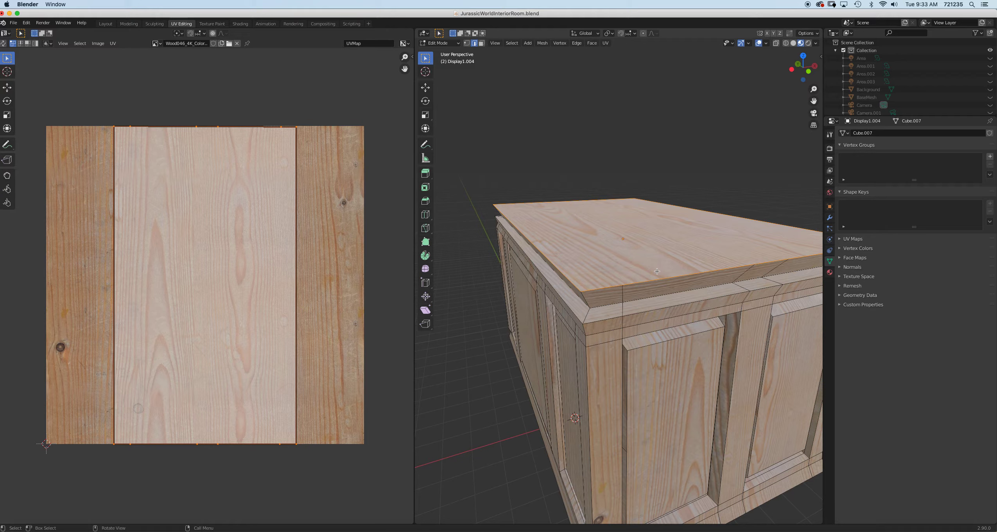
mouse_move(651, 267)
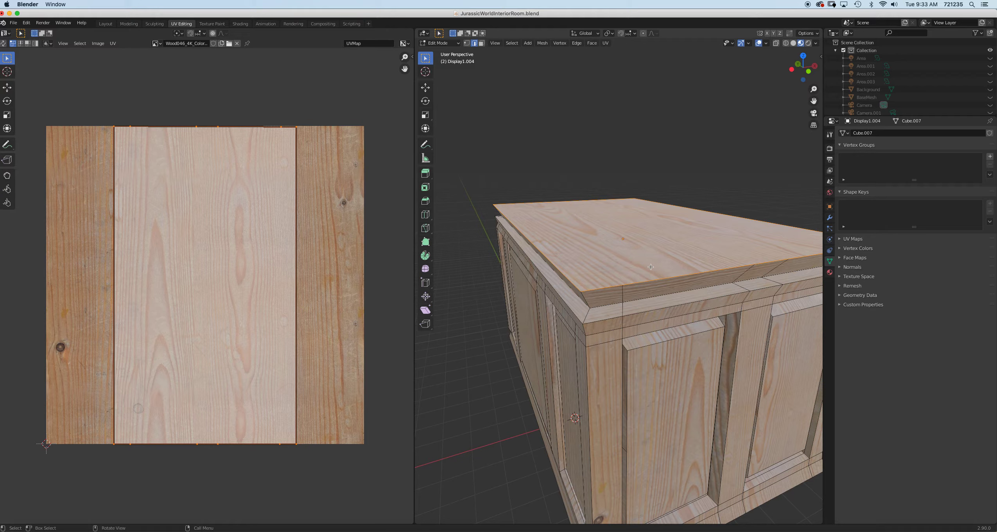
mouse_move(643, 267)
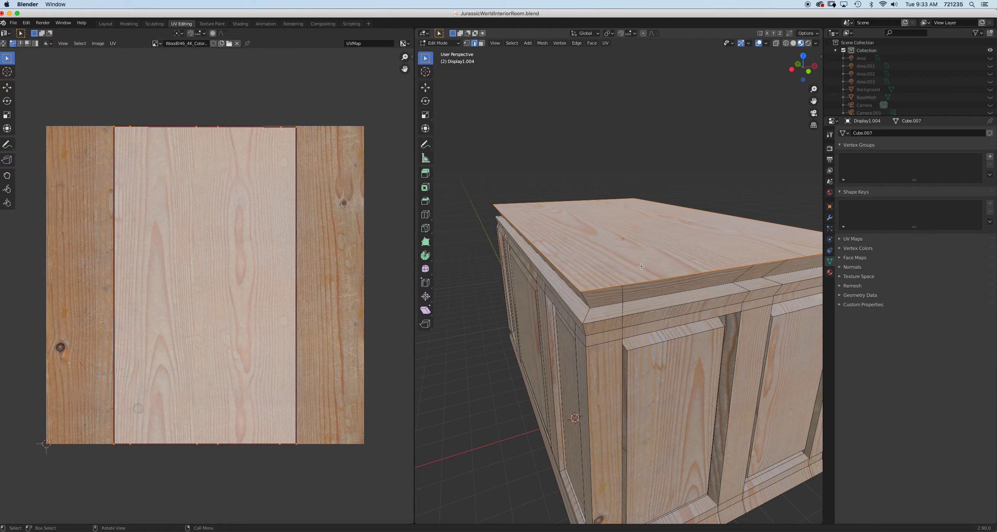
Apply All Transforms to the cabinet from the Object menu.
key("Tab")
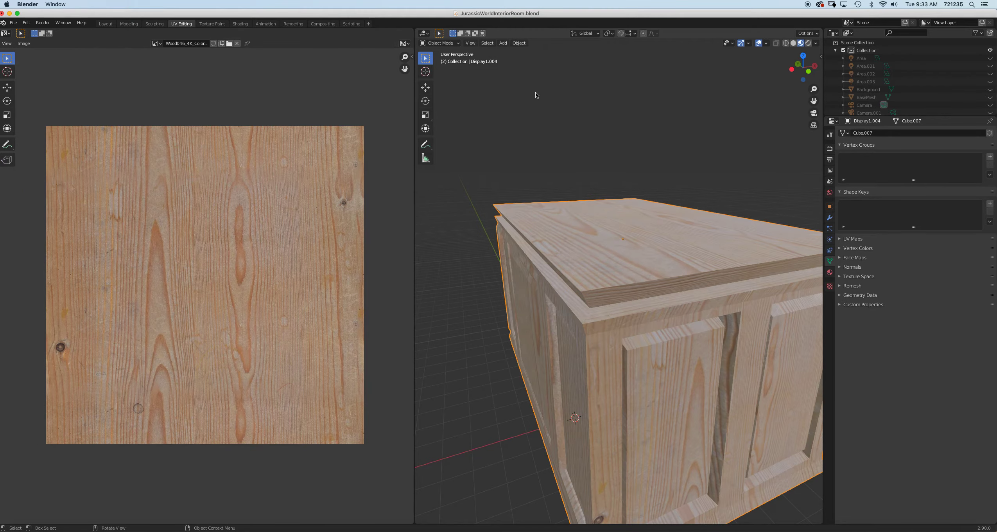
left_click(518, 42)
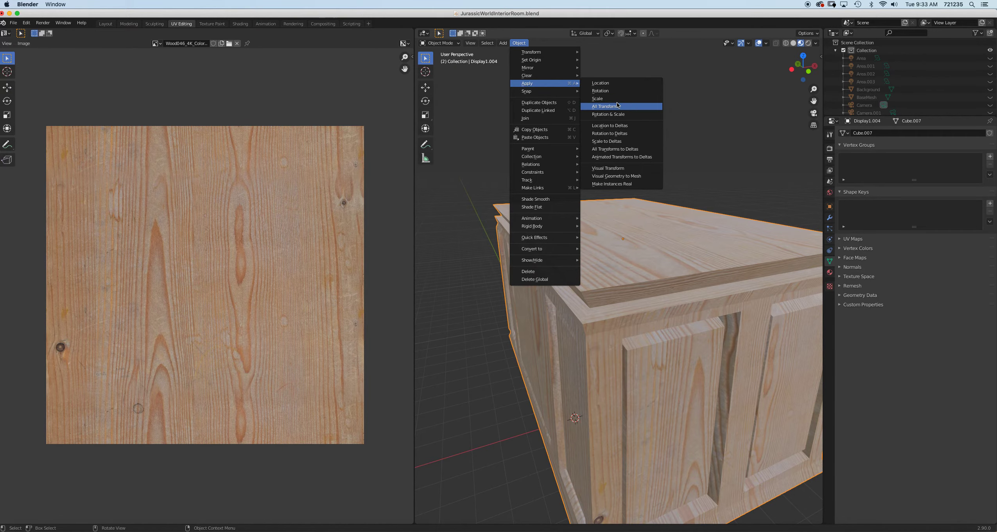
left_click(604, 105)
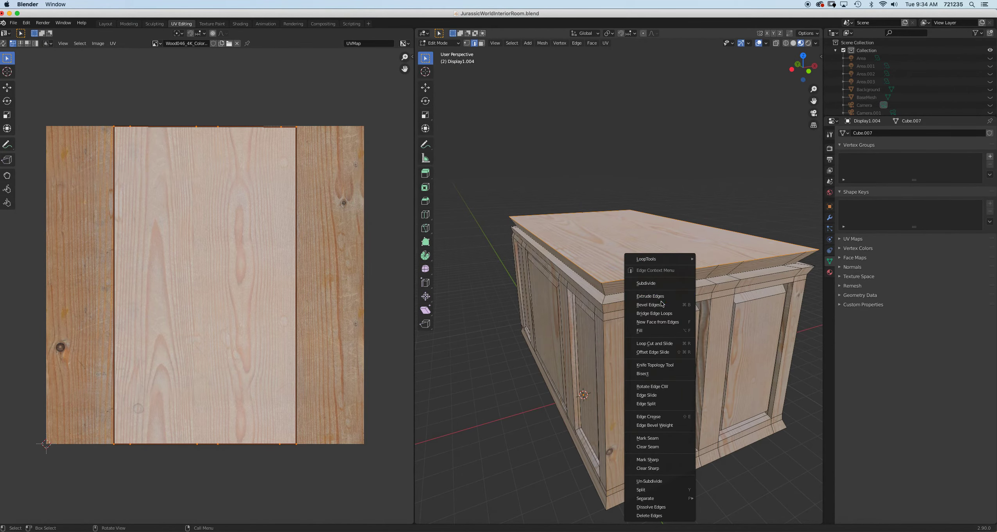
Bevel the selected panel edges with extra segments, then bevel the trim loop beneath the lid.
left_click(649, 304)
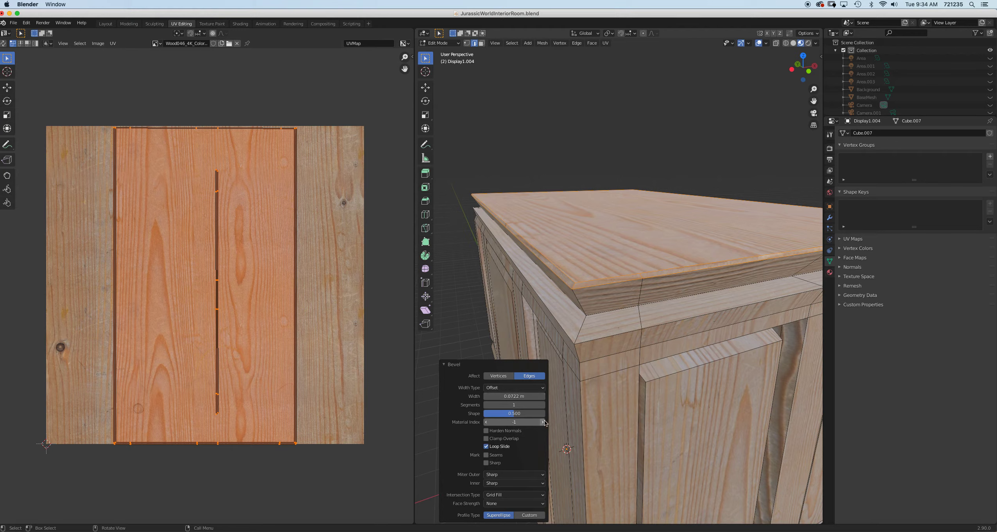
left_click(541, 404)
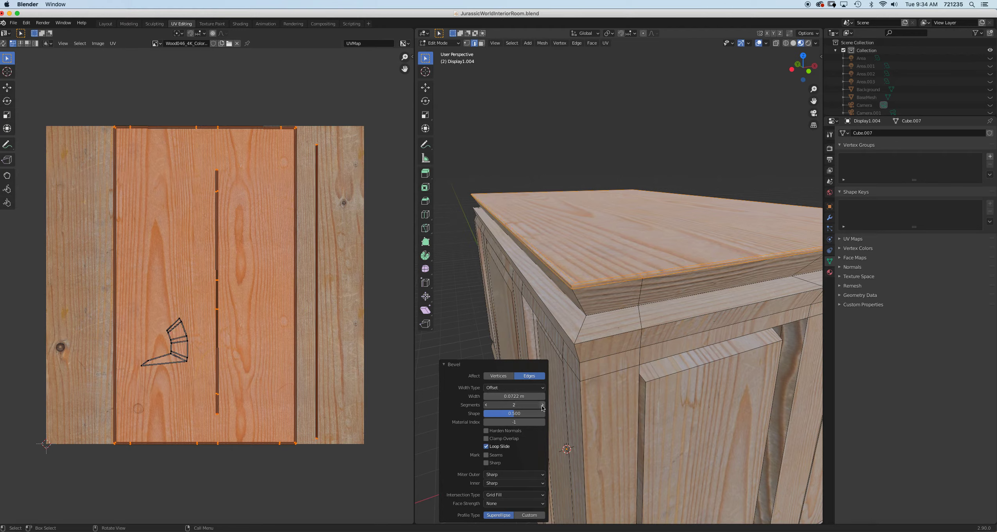
left_click(542, 404)
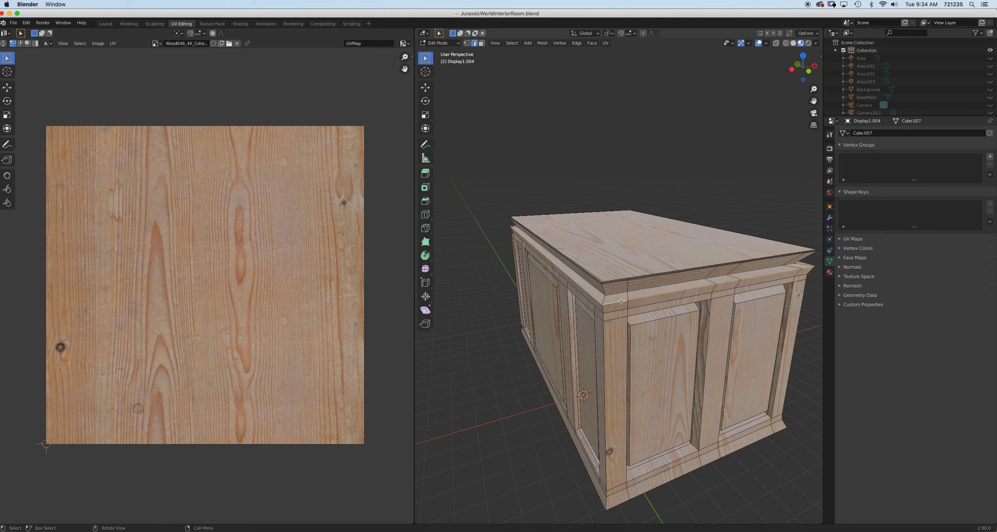
key("ctrl+b")
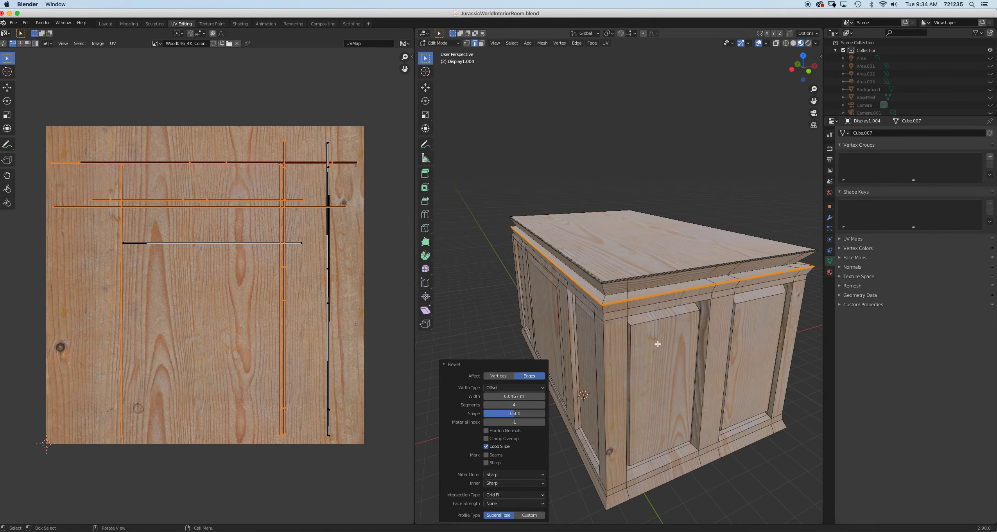
mouse_move(679, 384)
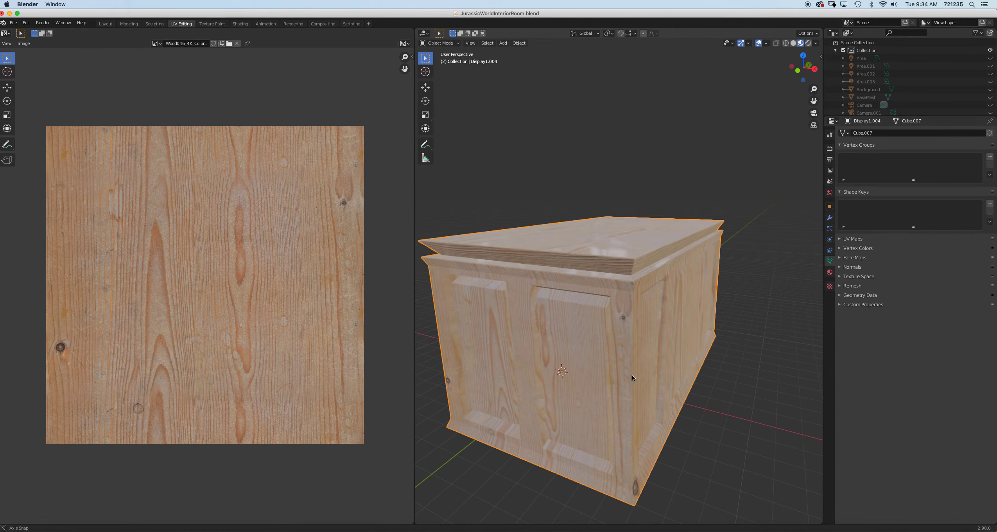
Check the wood material under scene lighting in Shading, then go back to Modeling.
left_click(240, 23)
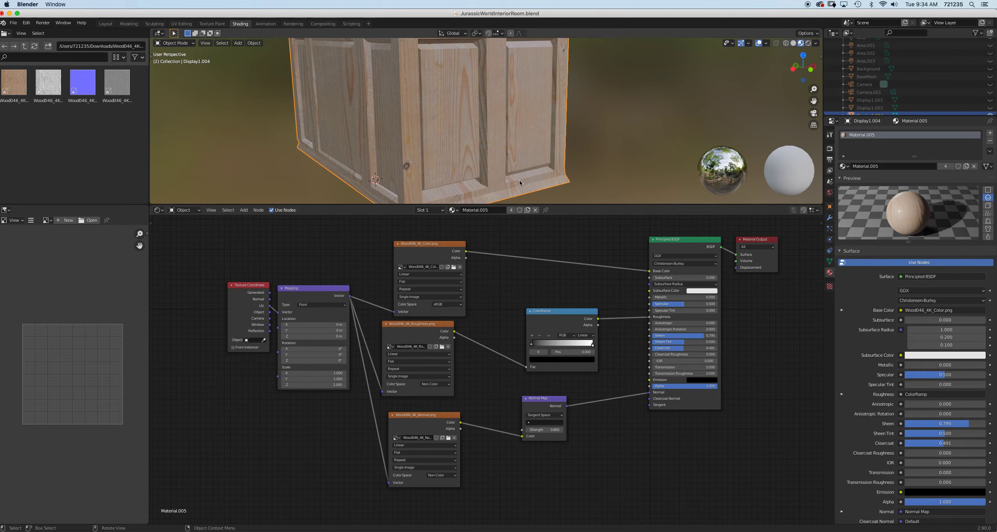
left_click(811, 42)
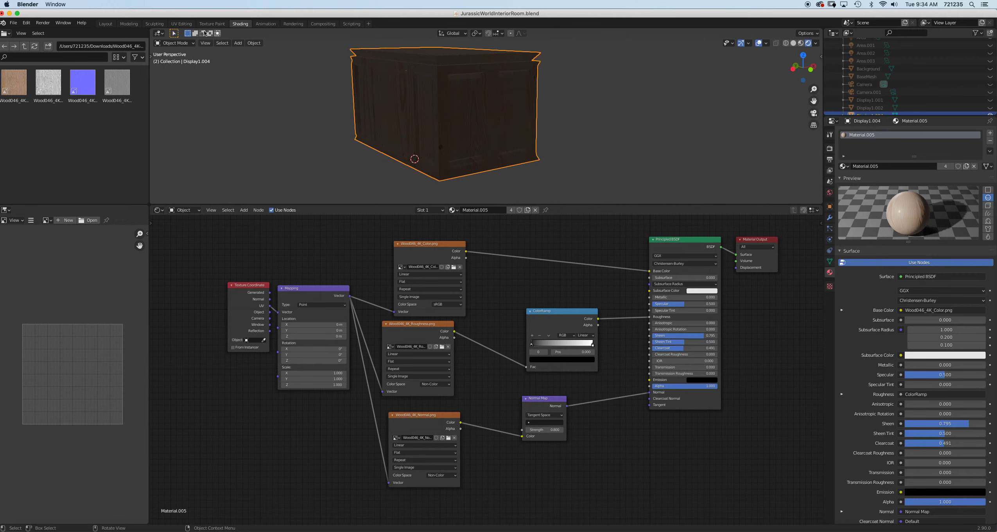
mouse_move(129, 23)
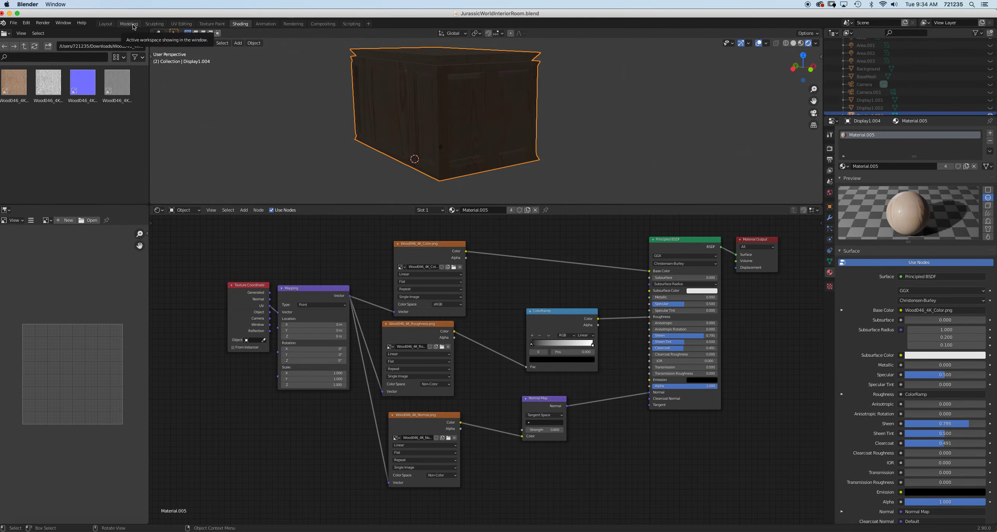
left_click(128, 23)
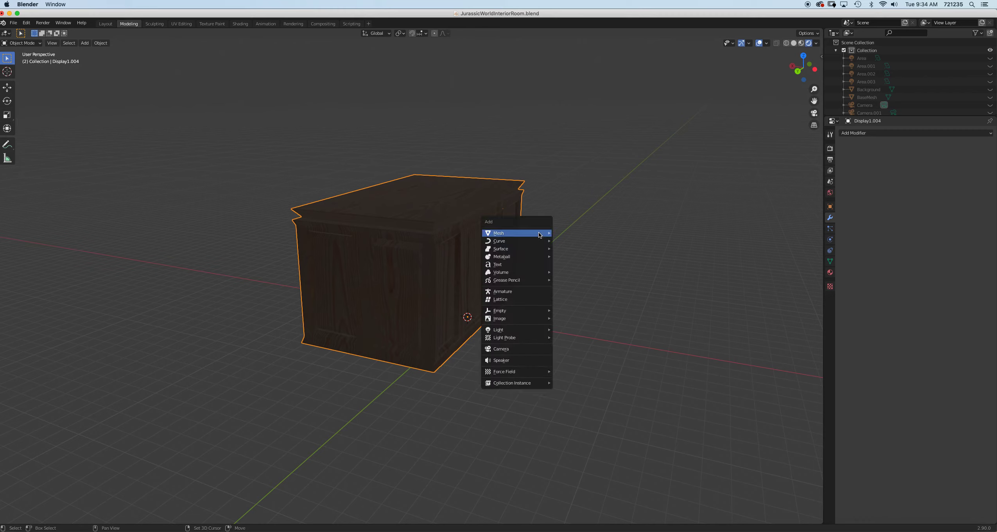
mouse_move(499, 330)
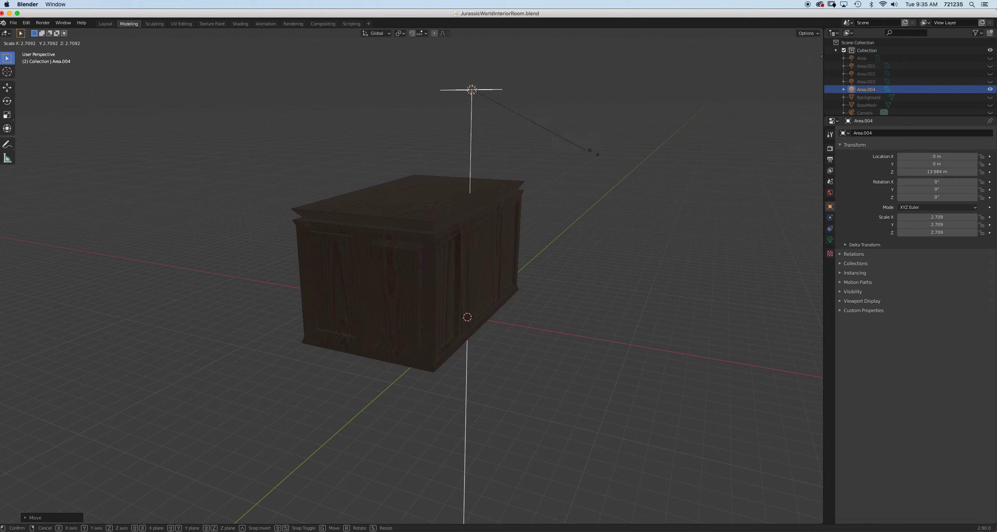
Set the overhead area light's power to 500 W and duplicate it for the side panel.
left_click(621, 369)
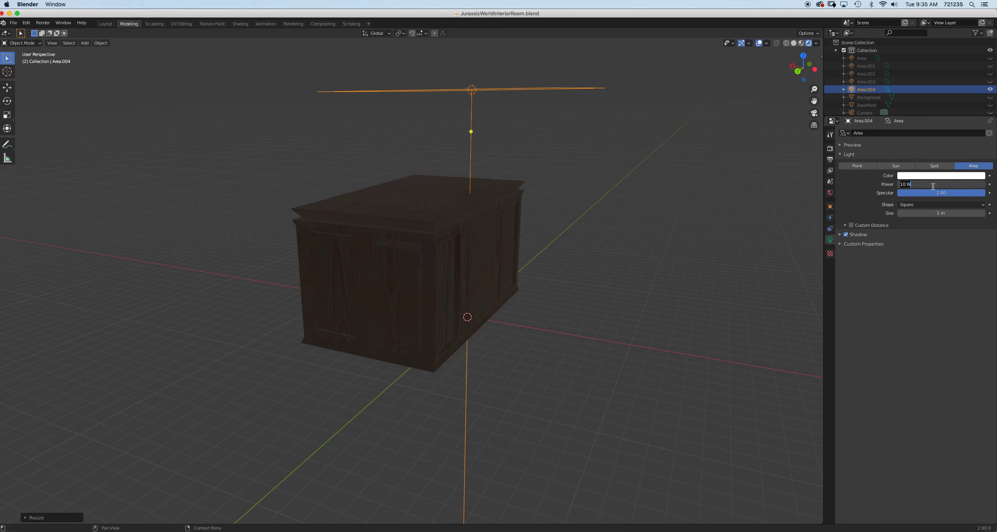
type("500")
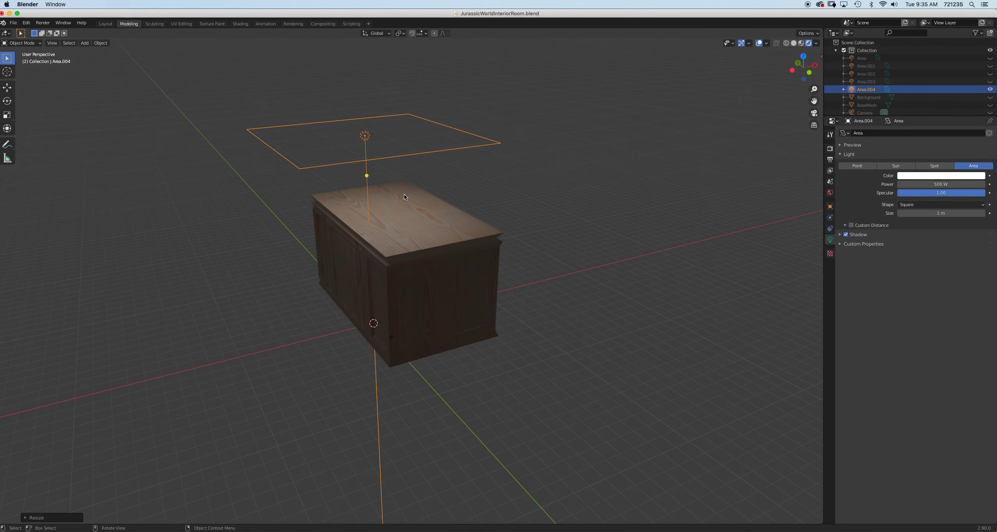
key("1")
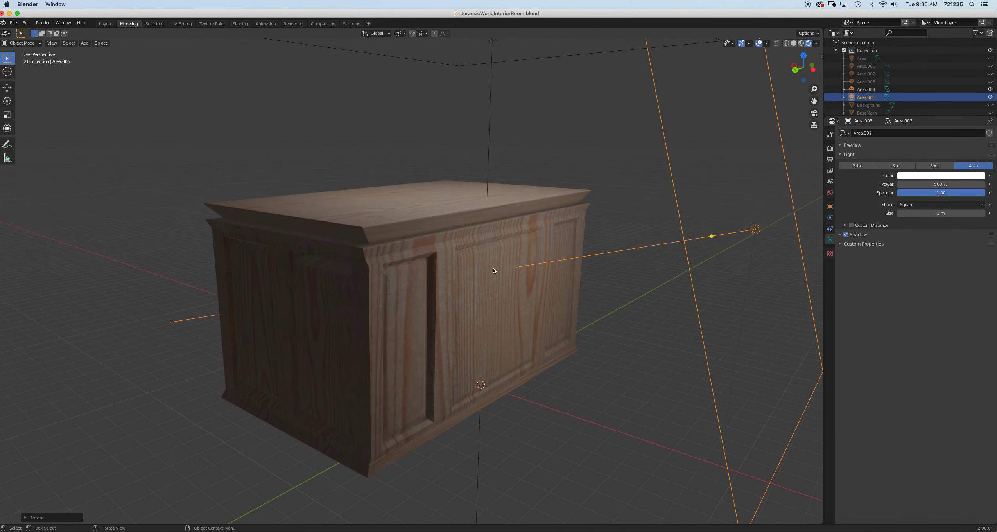
mouse_move(450, 308)
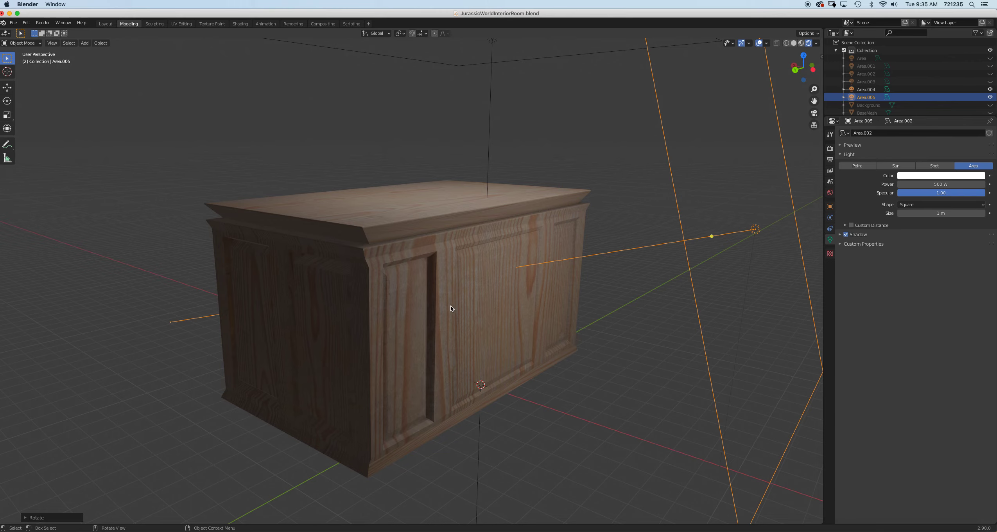
mouse_move(443, 305)
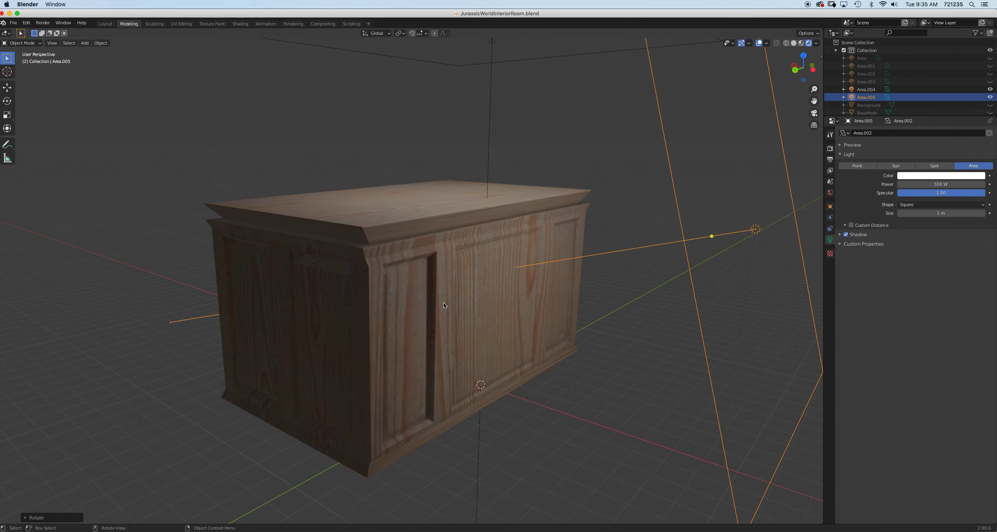
Orbit around the cabinet to check the overhead and side lighting on the grain.
left_click_drag(444, 306, 426, 286)
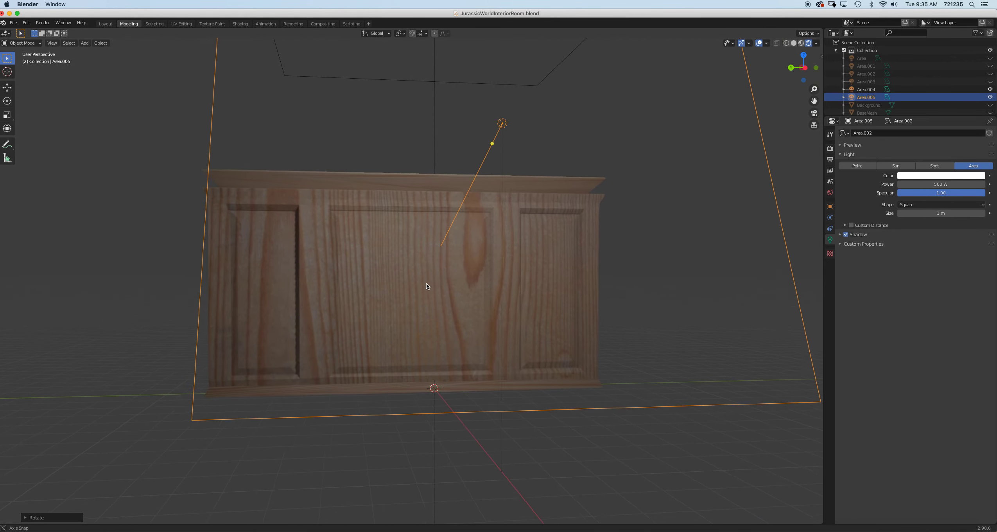
left_click_drag(426, 287, 471, 291)
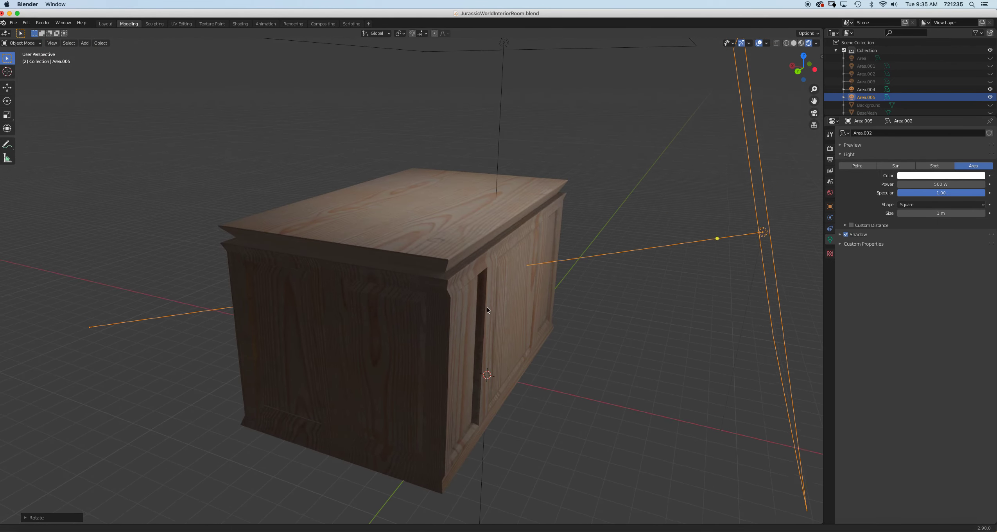
left_click_drag(486, 309, 499, 286)
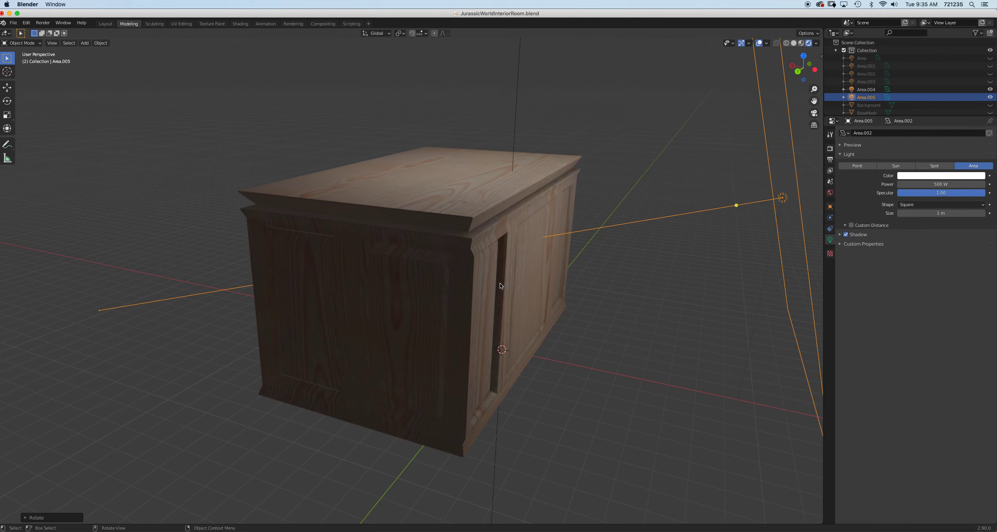